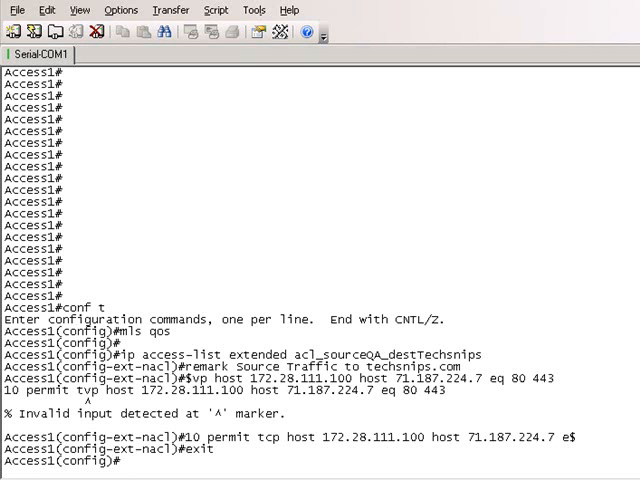
text(ip access)
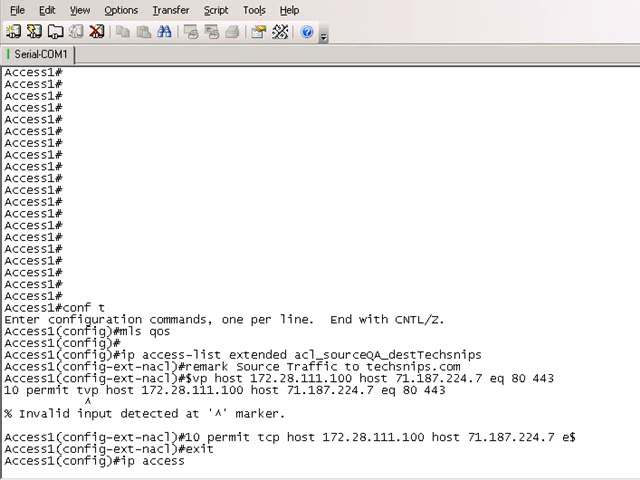
text(-list)
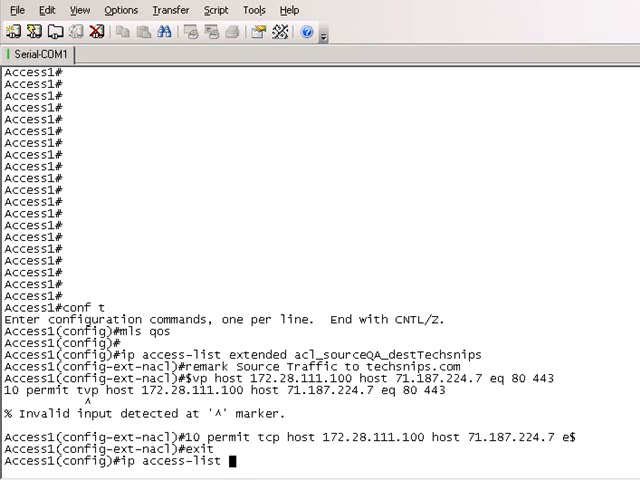
text(extend)
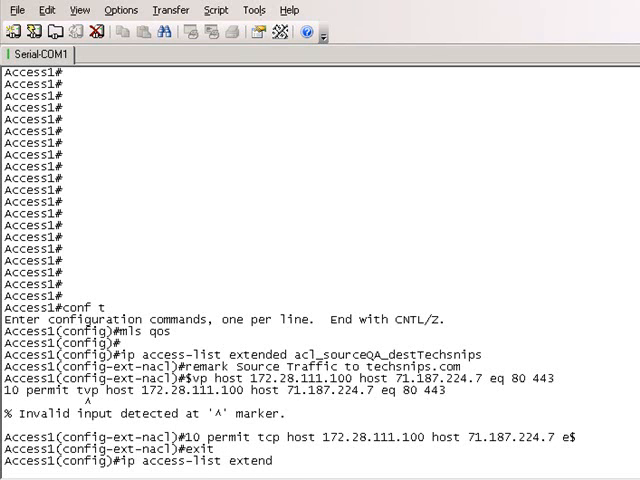
text(ed)
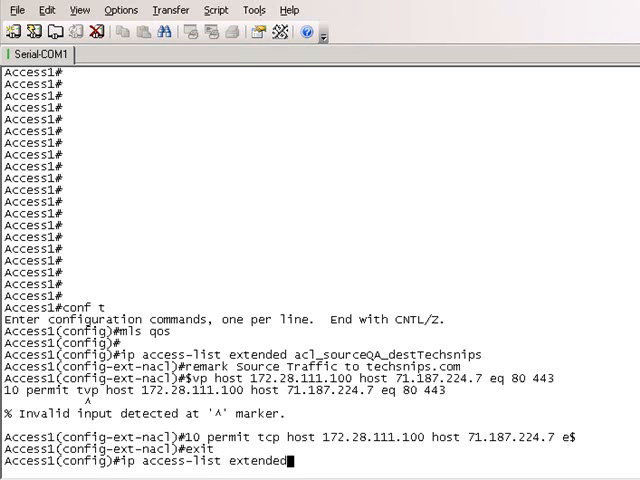
text(acl_sou)
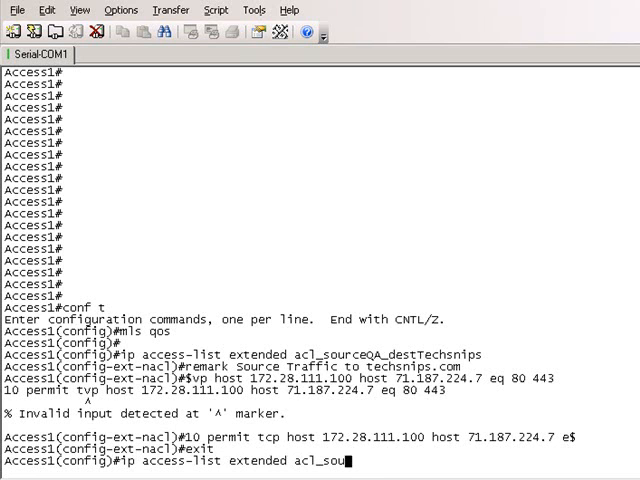
text(techsnips_des)
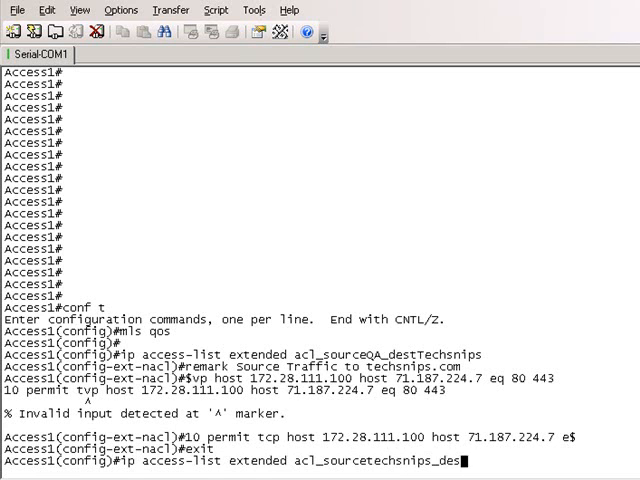
text(tQA)
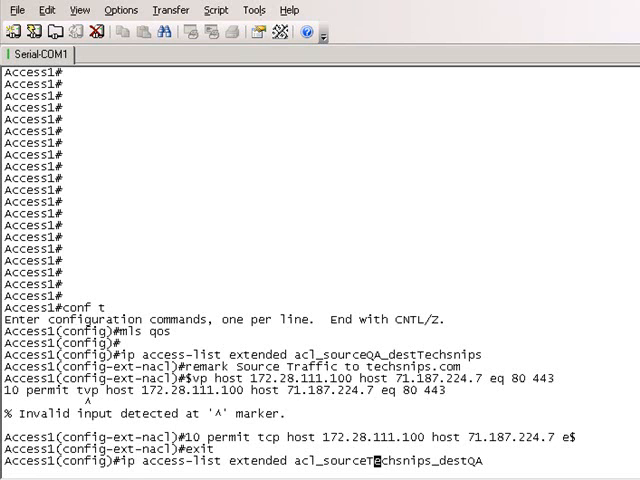
text(A)
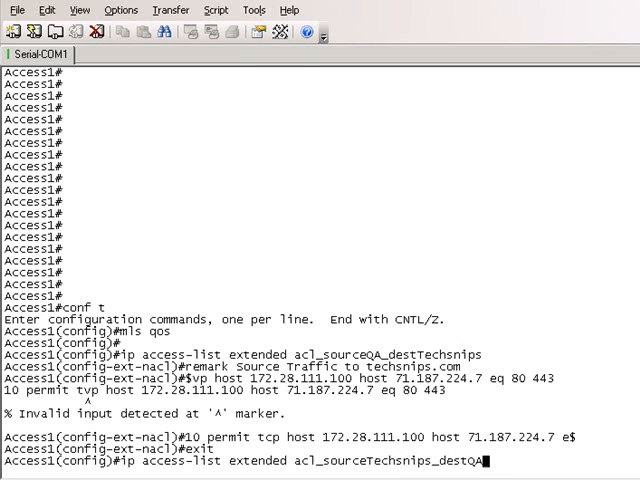
mouse_move(484, 460)
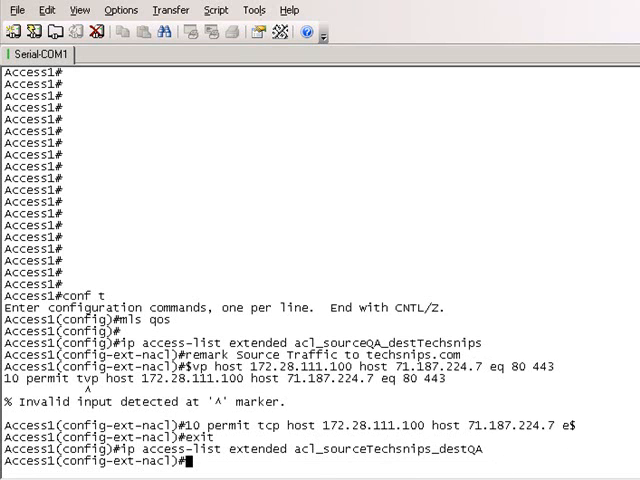
text(re)
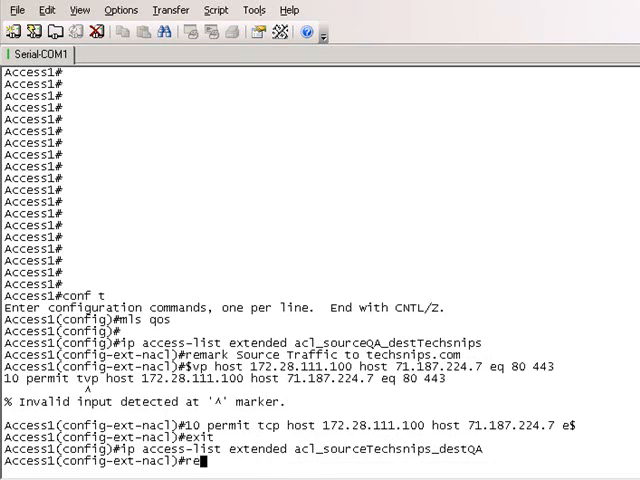